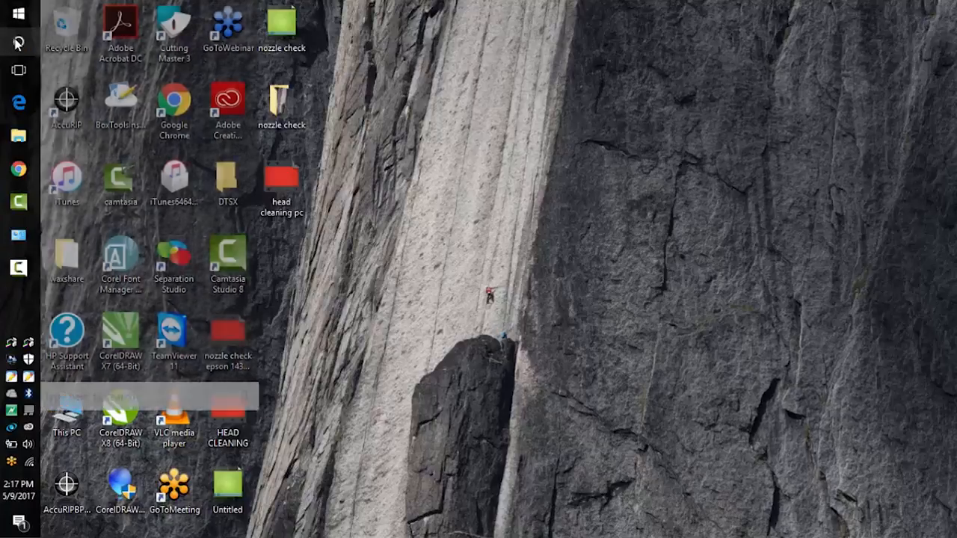
# - Open Devices and Printers via Start search 'devices' and view what's printing on EPSON Artisan 1430 Series
pyautogui.write('devices')
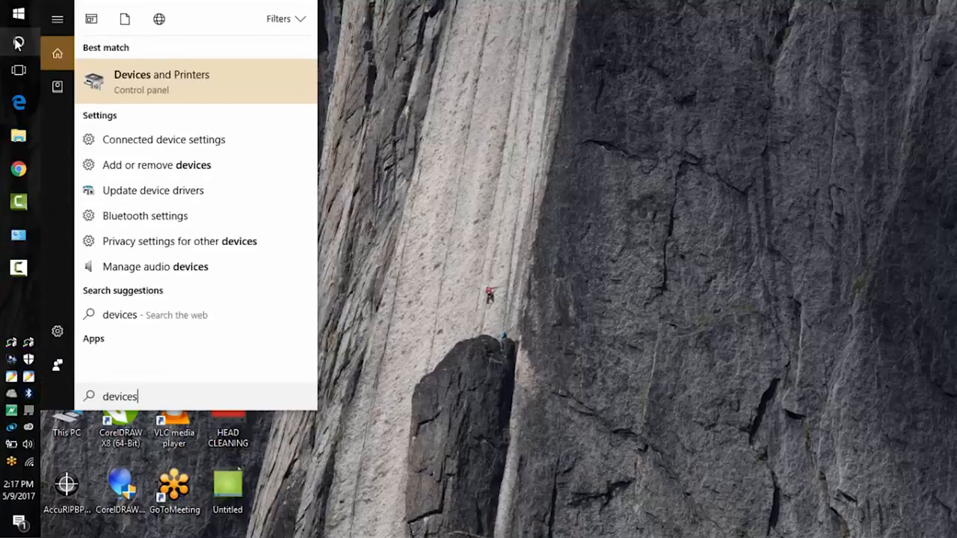
pyautogui.click(161, 81)
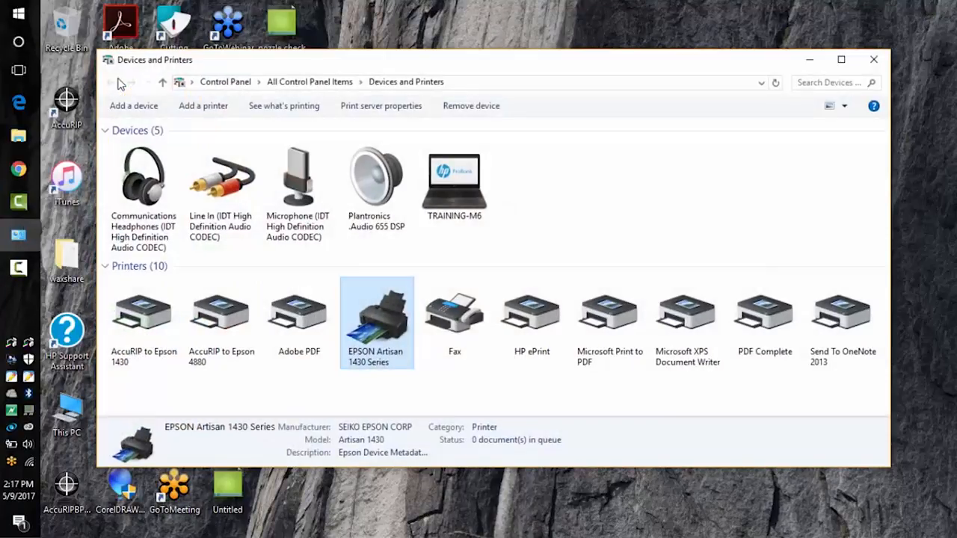
pyautogui.moveTo(381, 266)
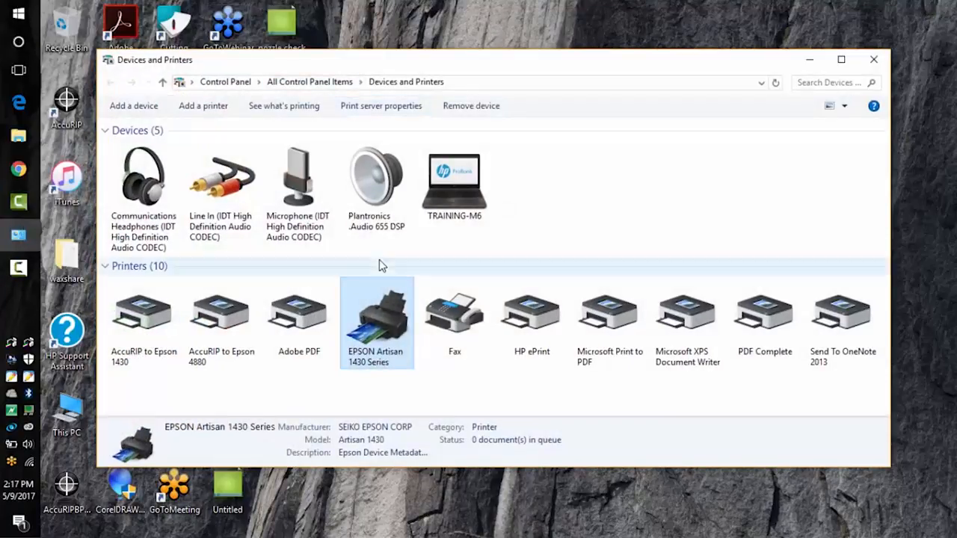
pyautogui.moveTo(376, 321)
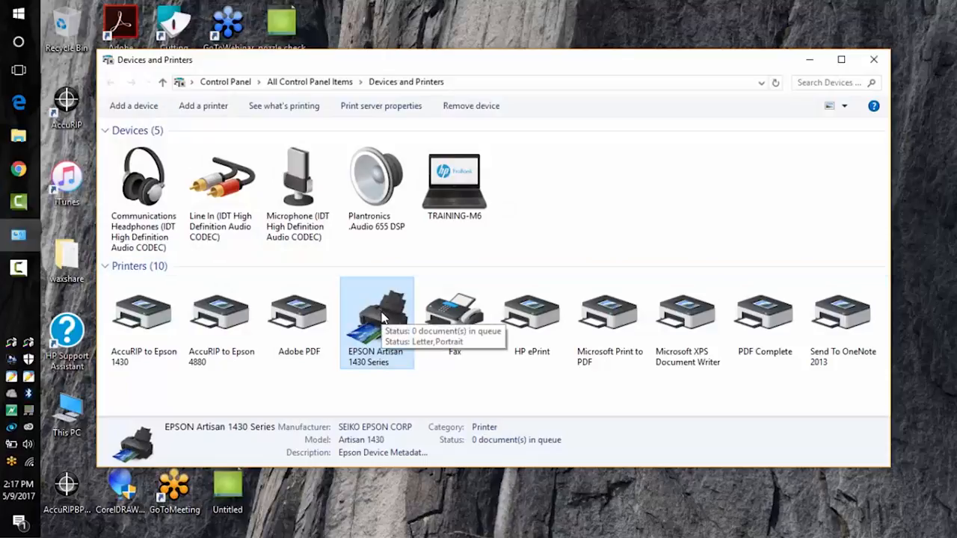
pyautogui.rightClick(382, 317)
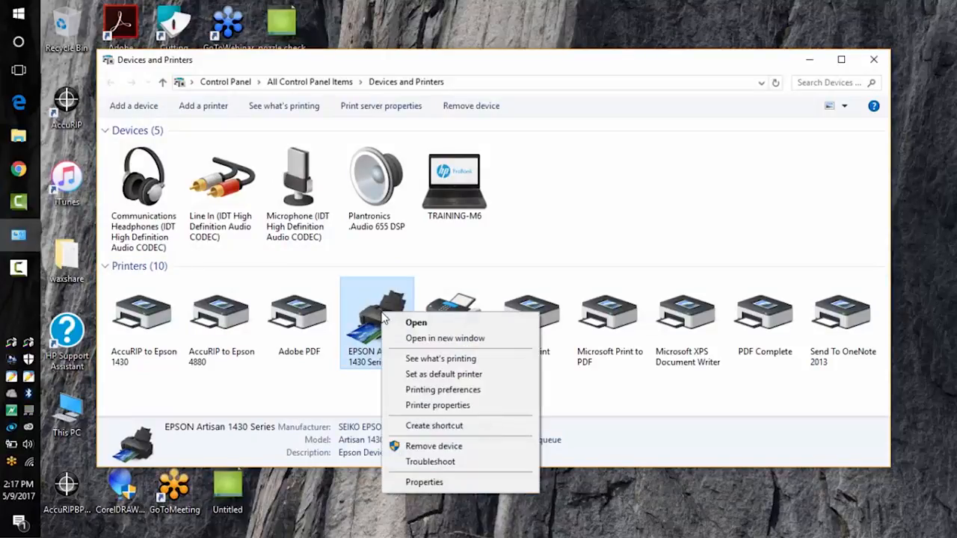
pyautogui.moveTo(439, 367)
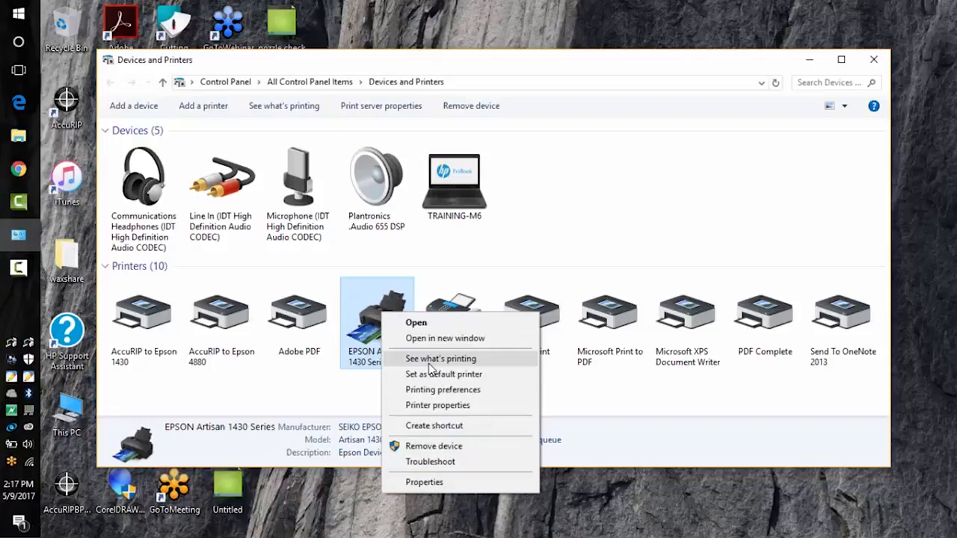
pyautogui.click(439, 359)
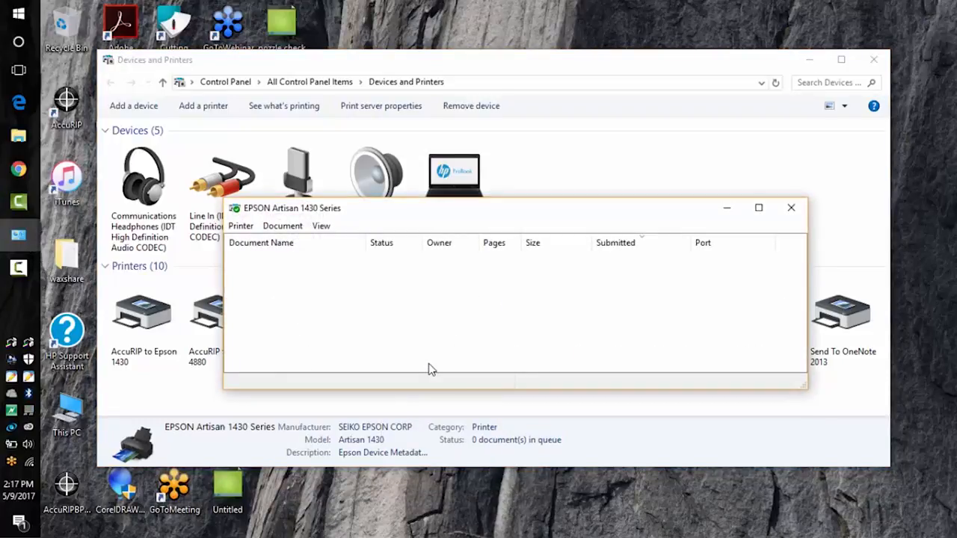